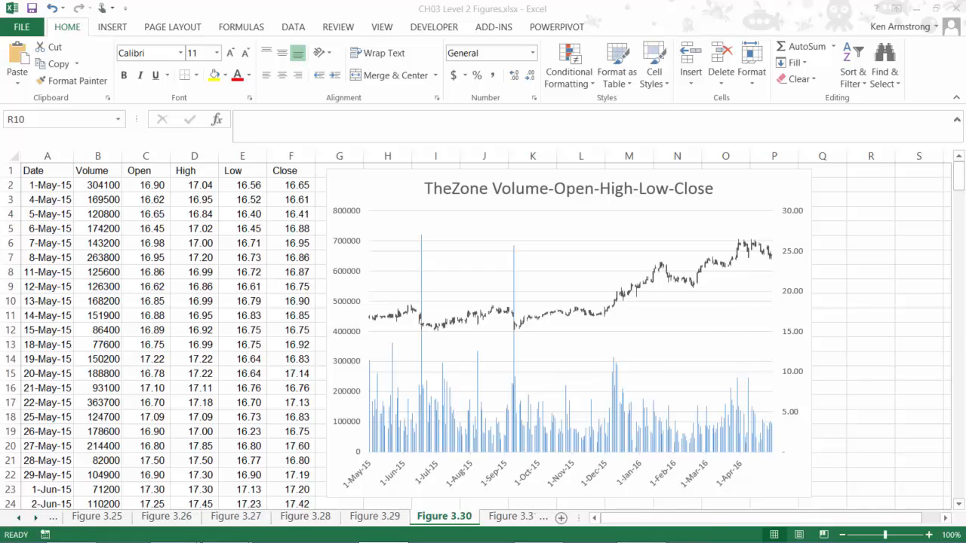
mouse_move(851, 295)
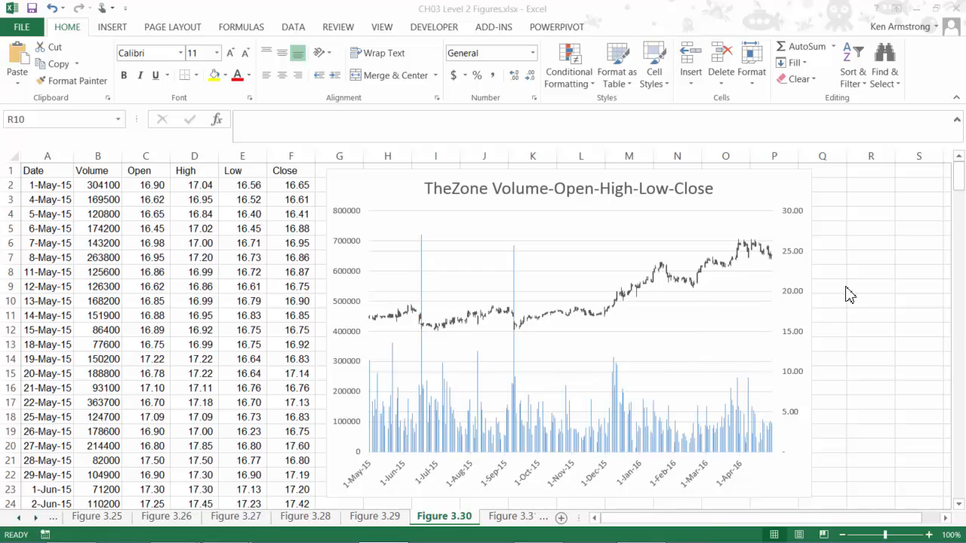
Select the TheZone Volume-Open-High-Low-Close stock chart
left_click(869, 302)
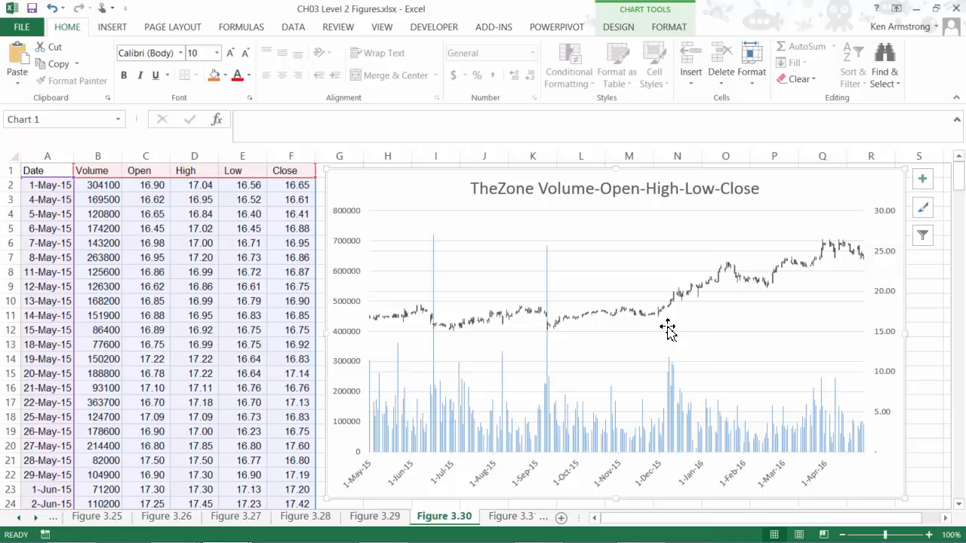
mouse_move(824, 250)
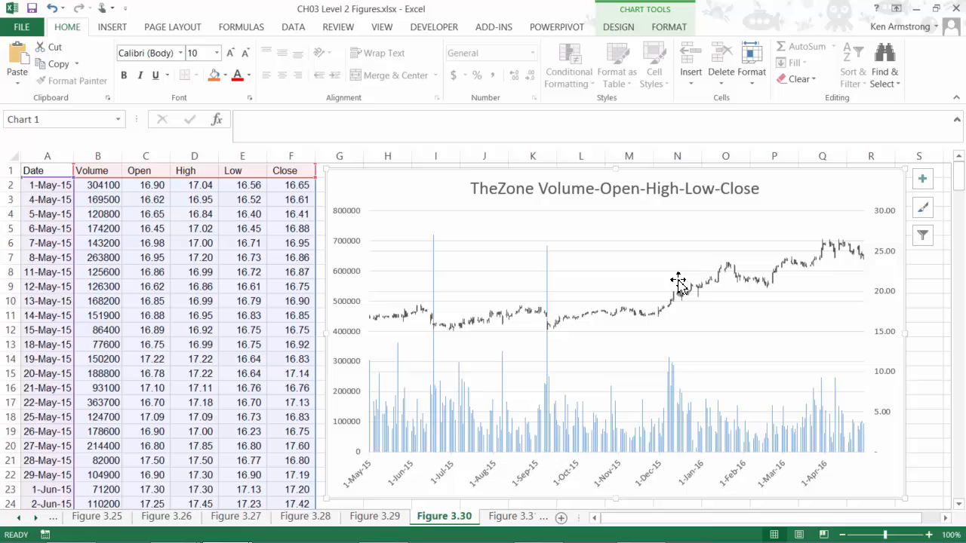
mouse_move(675, 281)
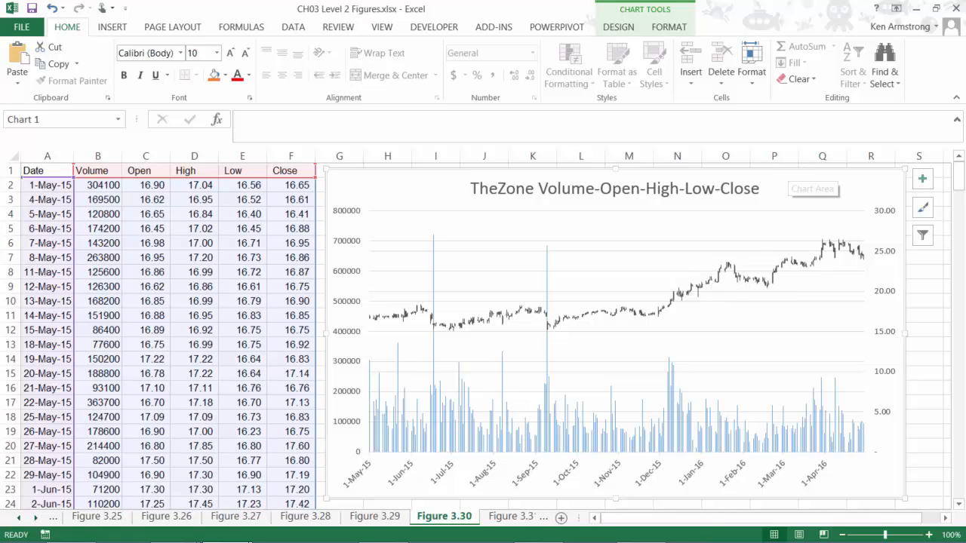
mouse_move(754, 187)
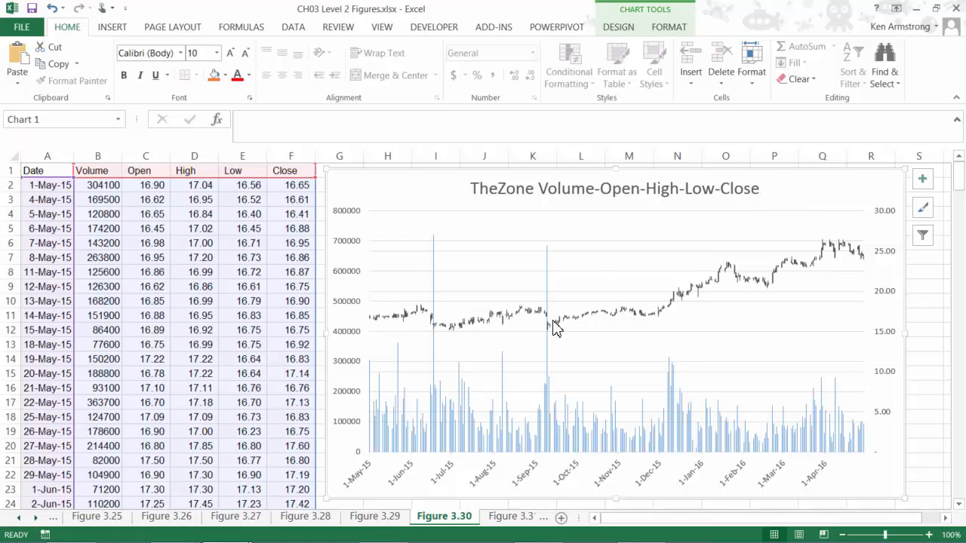
mouse_move(829, 269)
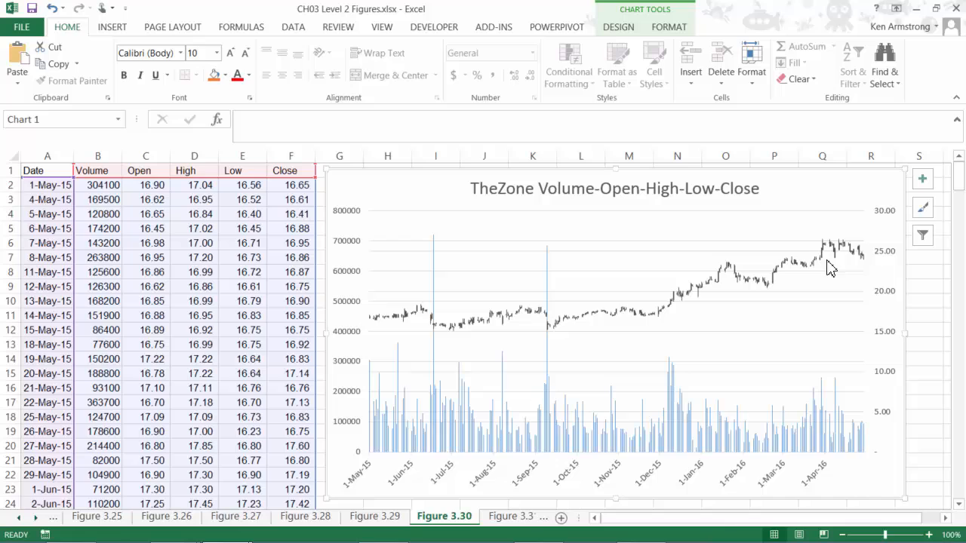
mouse_move(727, 204)
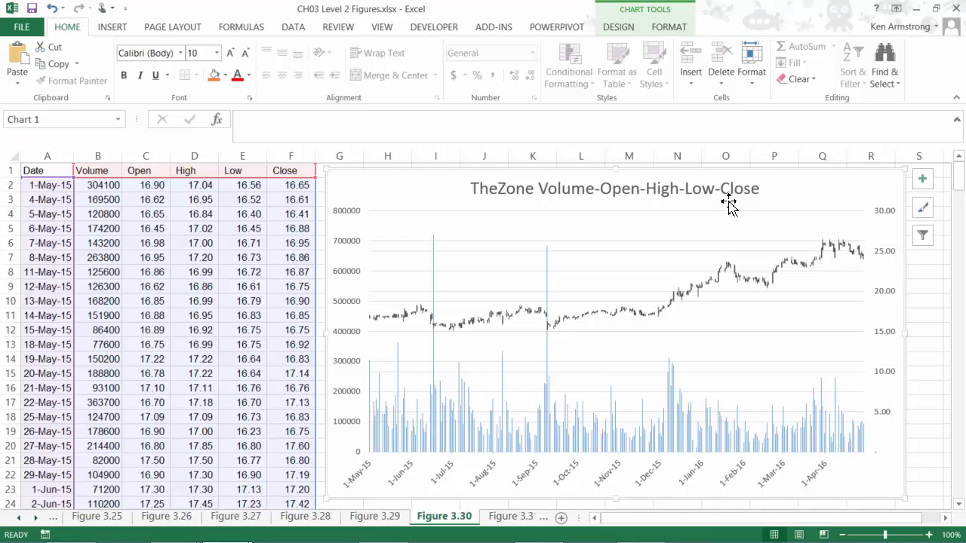
mouse_move(761, 184)
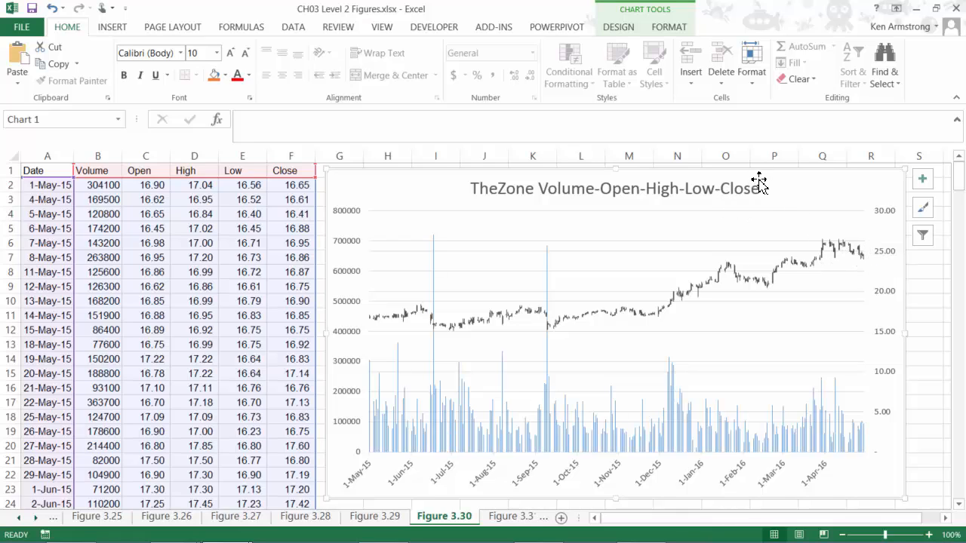
mouse_move(766, 181)
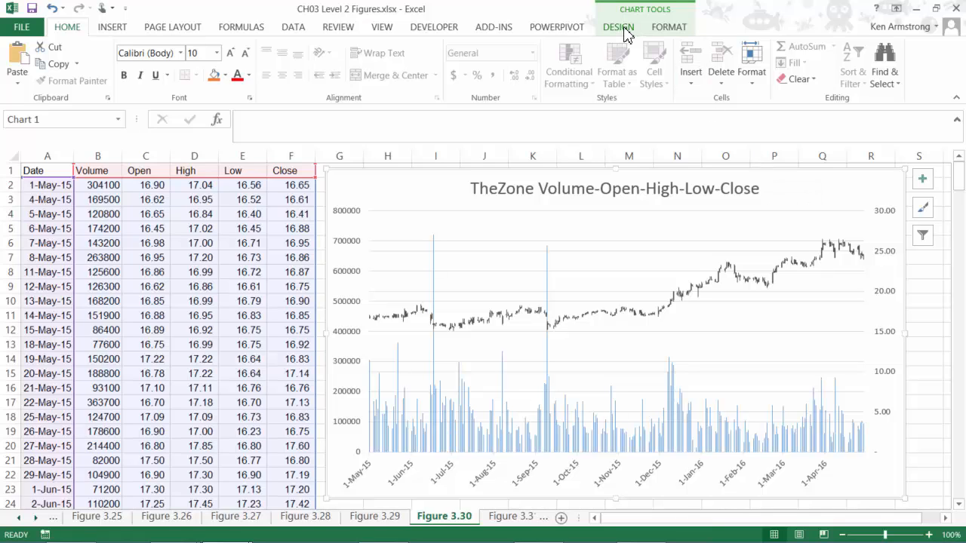
mouse_move(784, 39)
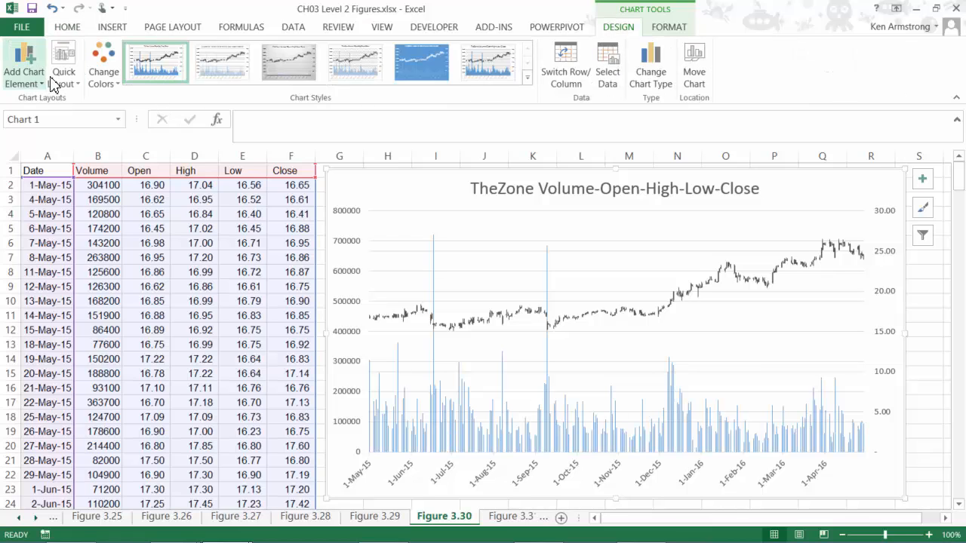
Add a linear trendline based on the Close series via Add Chart Element
left_click(24, 73)
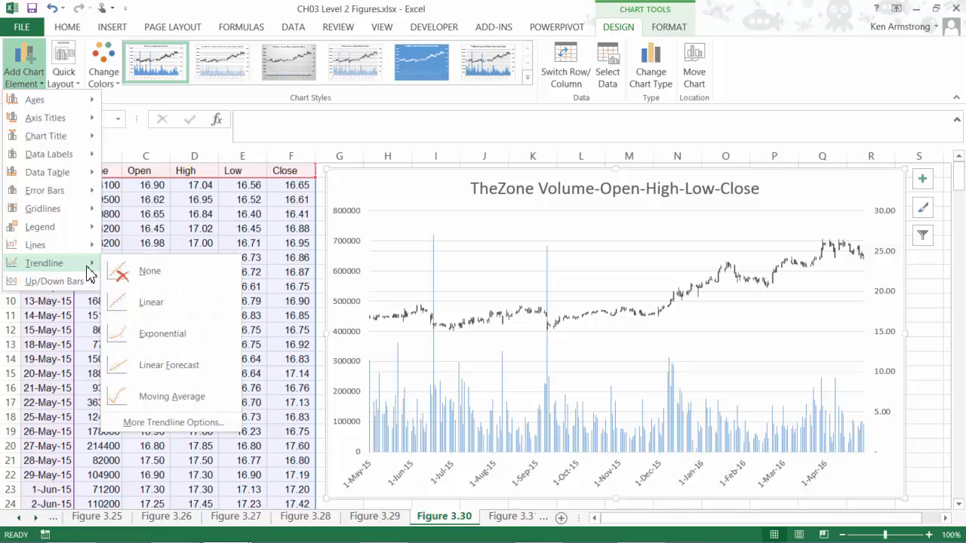
mouse_move(154, 305)
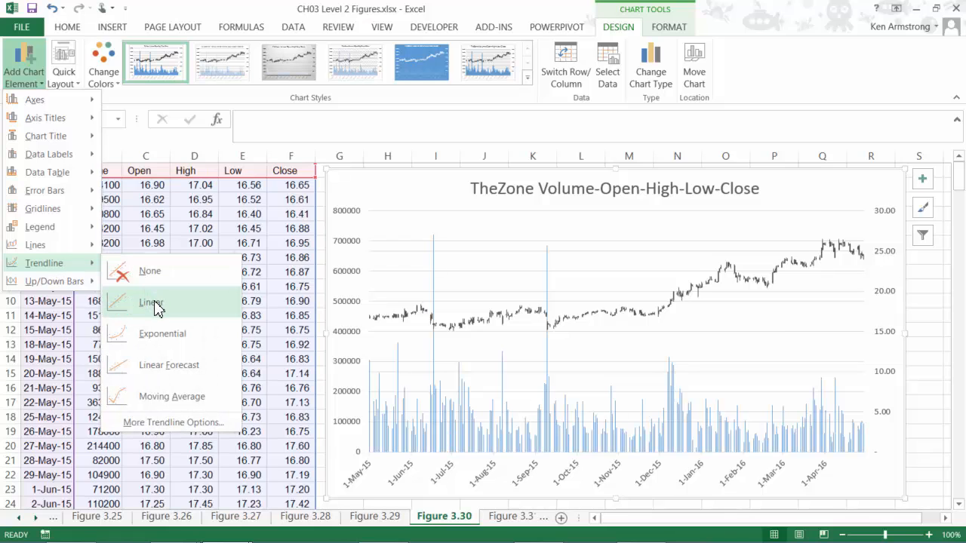
left_click(151, 302)
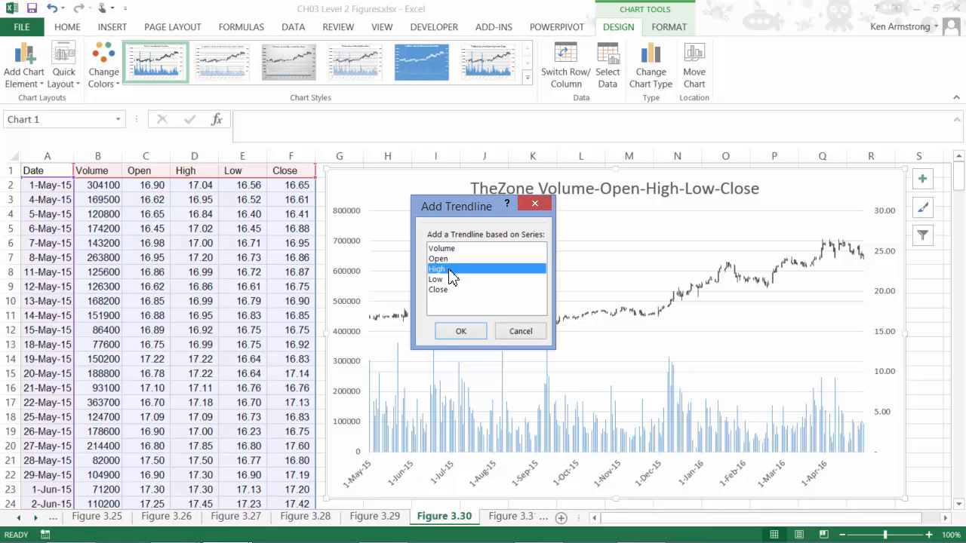
left_click(437, 290)
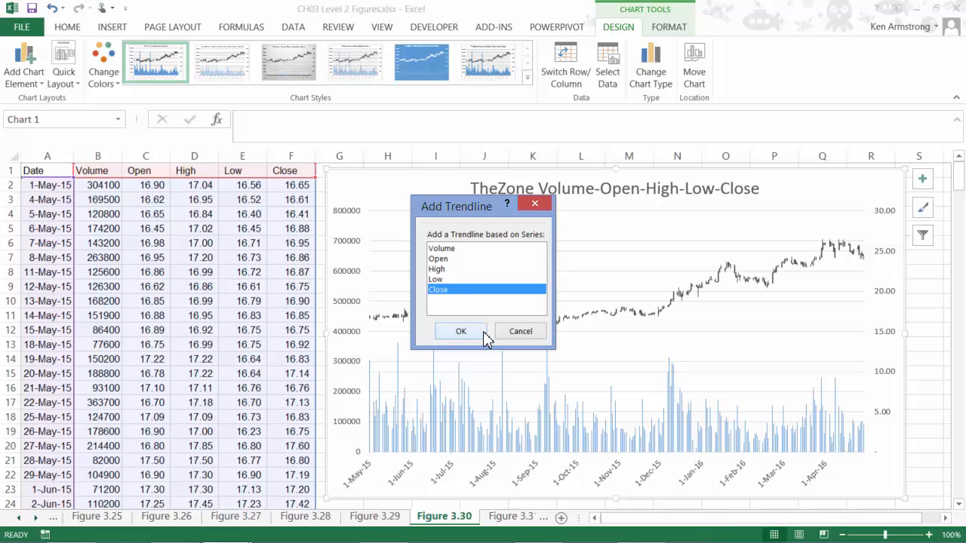
mouse_move(476, 333)
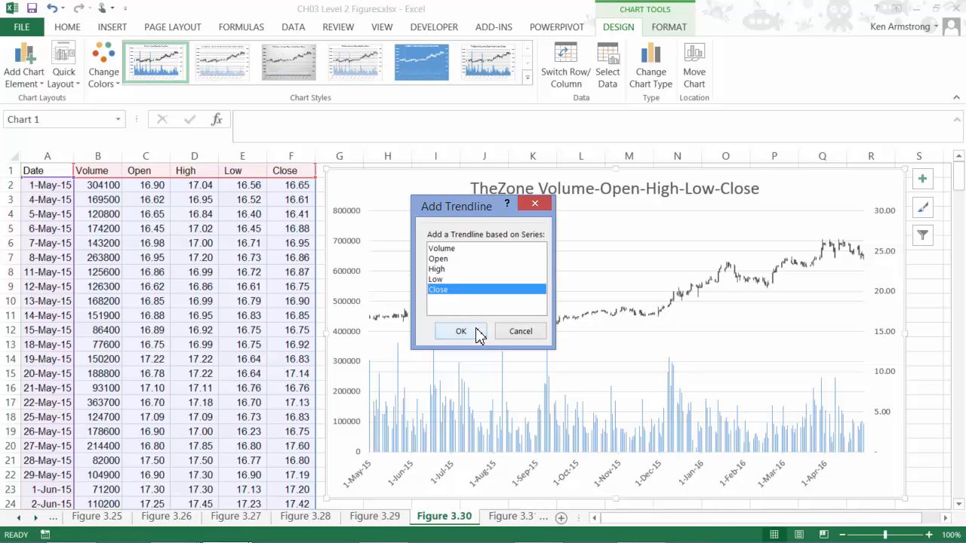
left_click(460, 332)
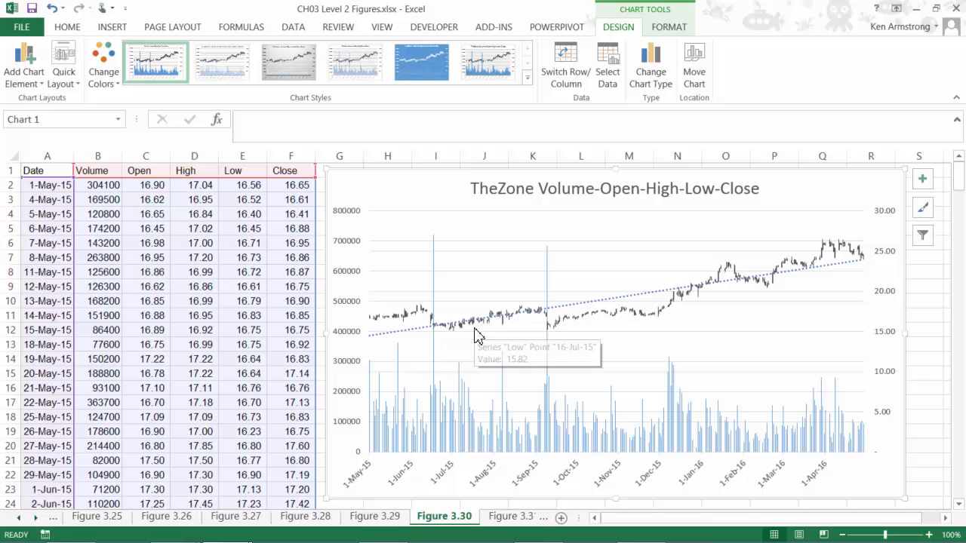
mouse_move(724, 299)
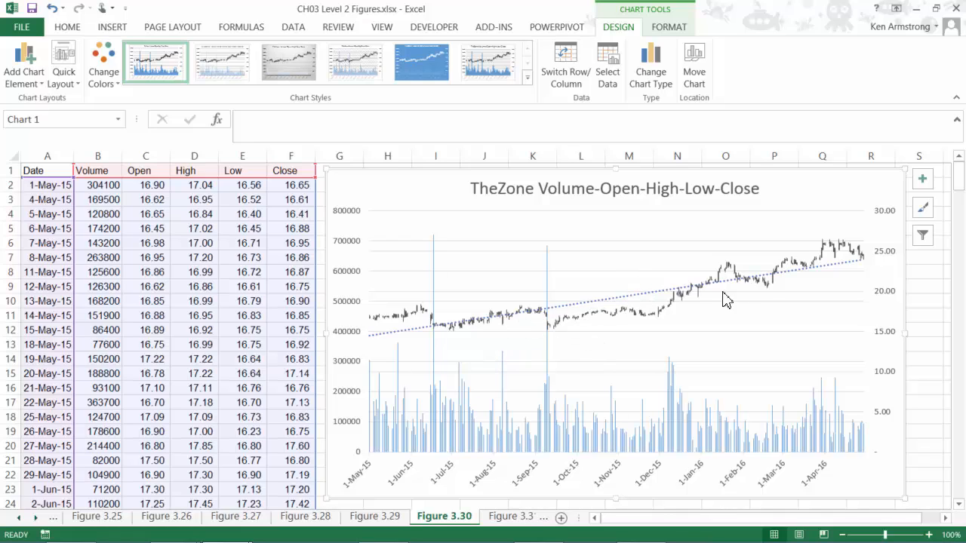
mouse_move(857, 268)
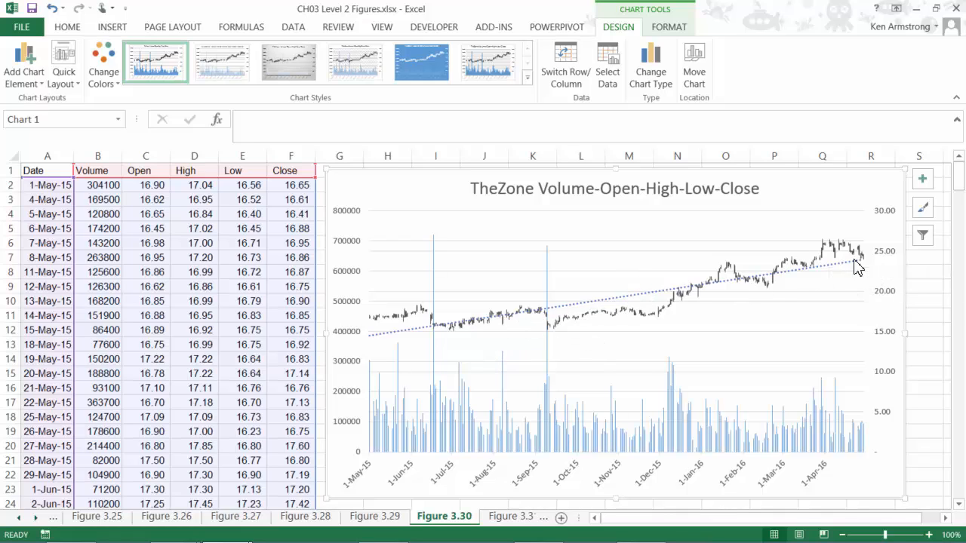
mouse_move(860, 268)
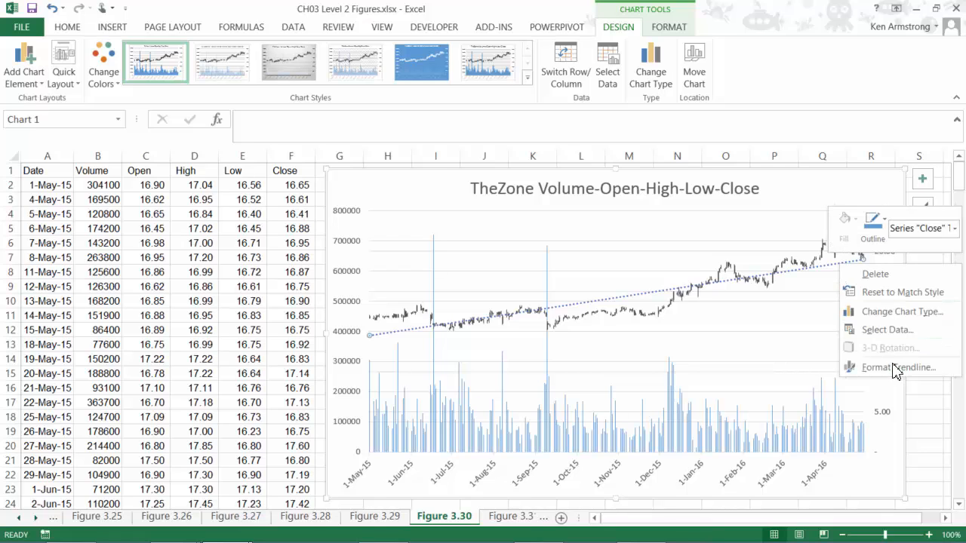
Display the Close trendline's equation and R-squared value on the chart
left_click(896, 368)
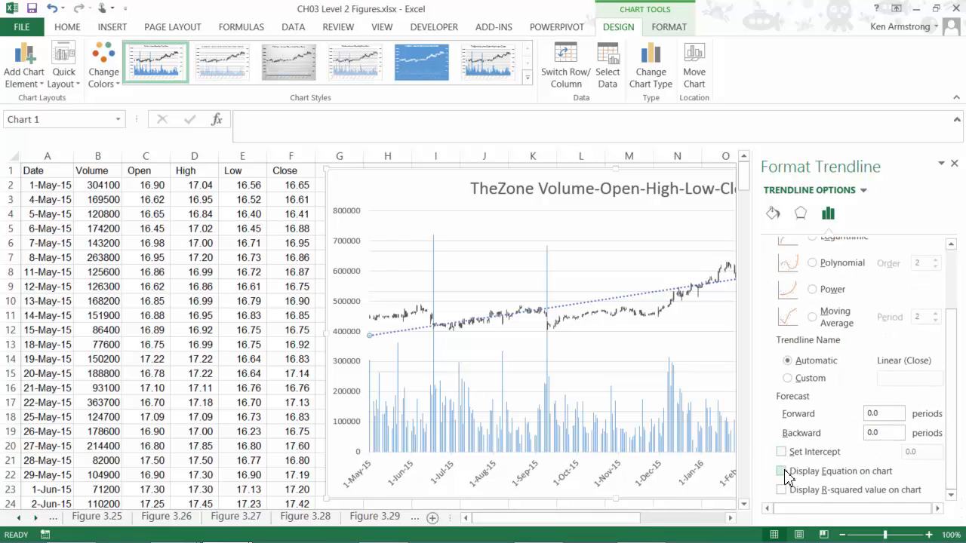
left_click(782, 470)
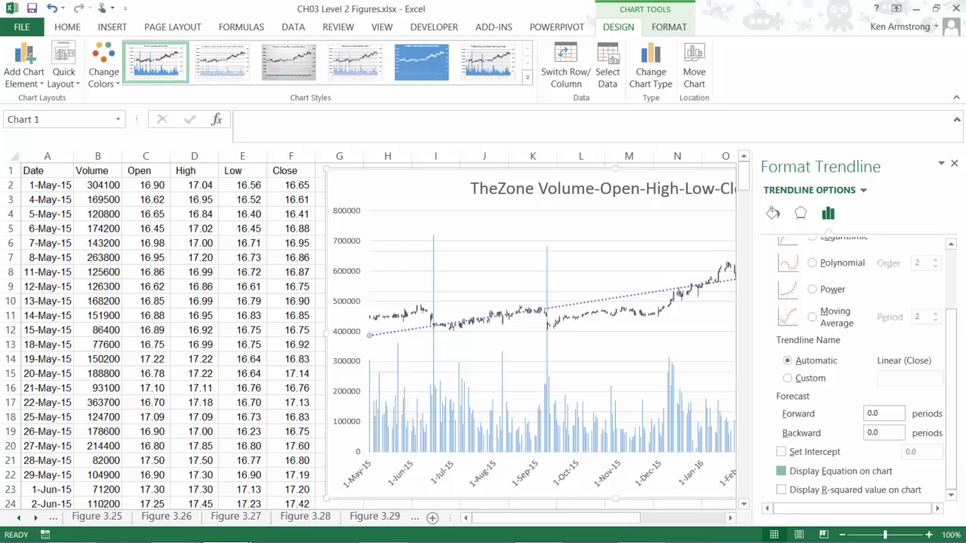
left_click(781, 489)
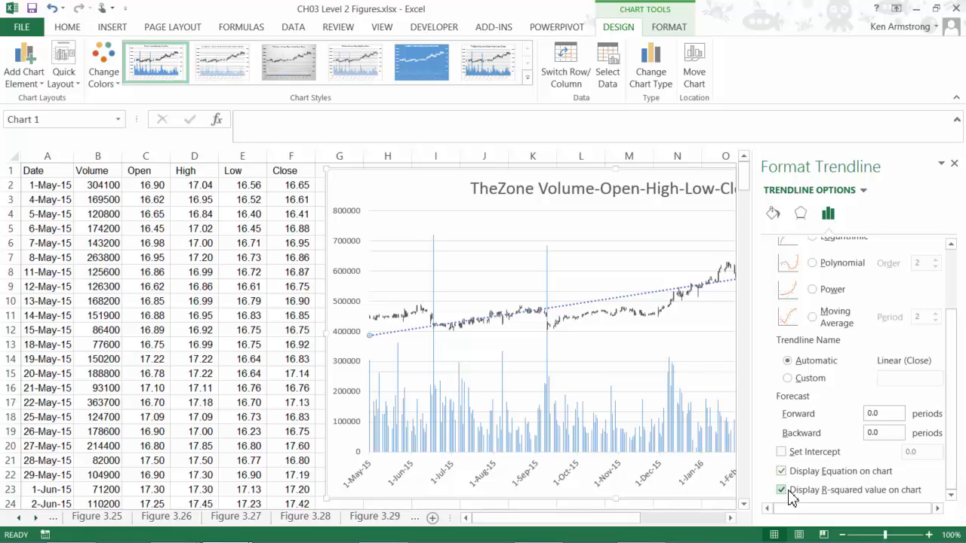
left_click(443, 516)
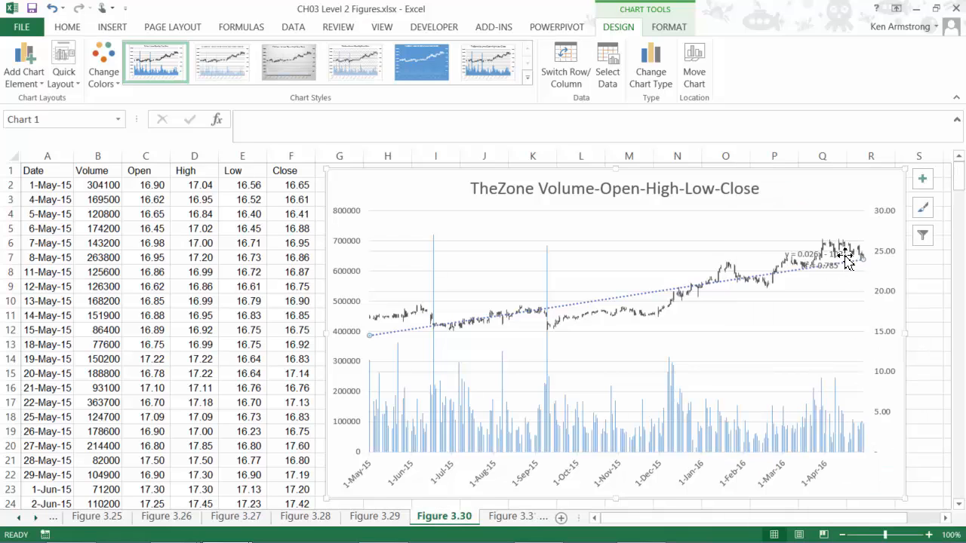
Select the trendline's equation label reading y = 0.0286x − 1082.4, R² = 0.785
left_click(817, 259)
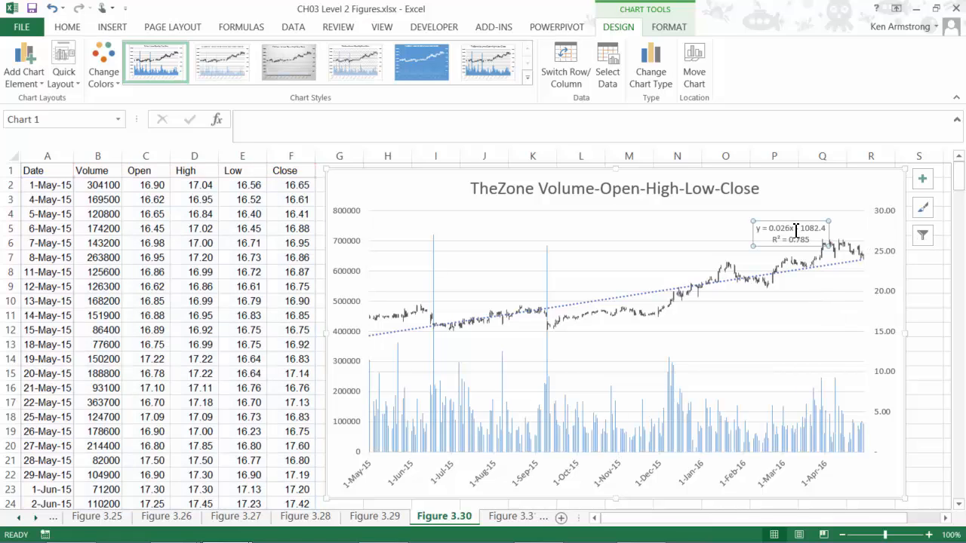
mouse_move(842, 255)
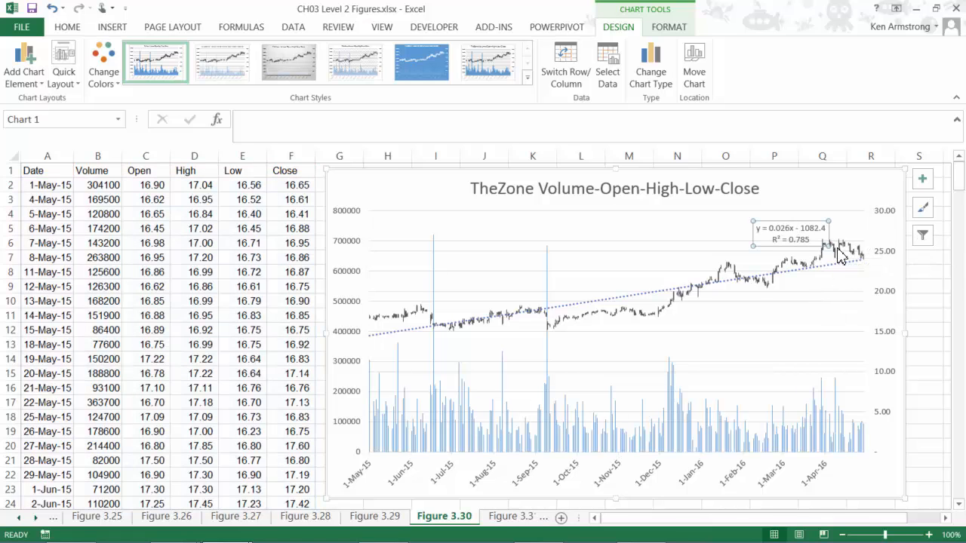
mouse_move(841, 255)
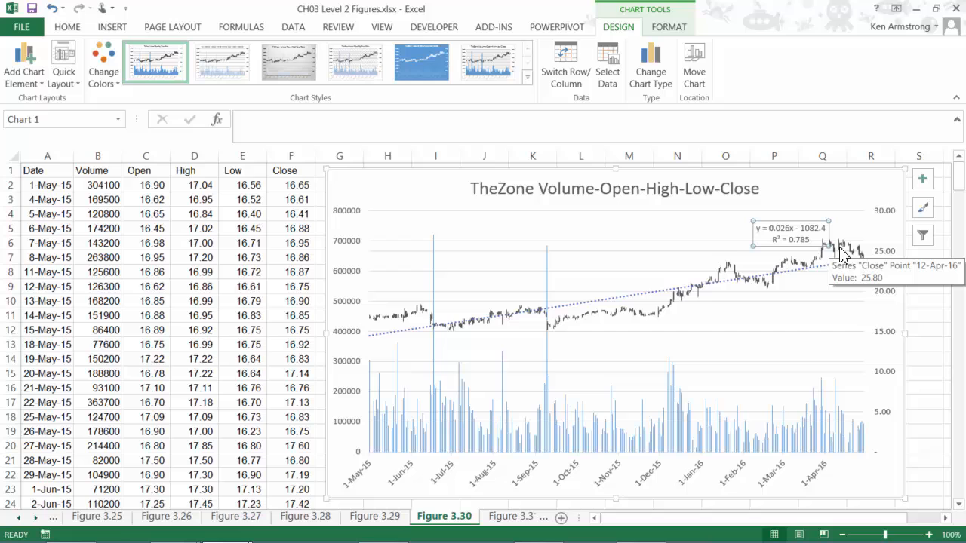
mouse_move(851, 268)
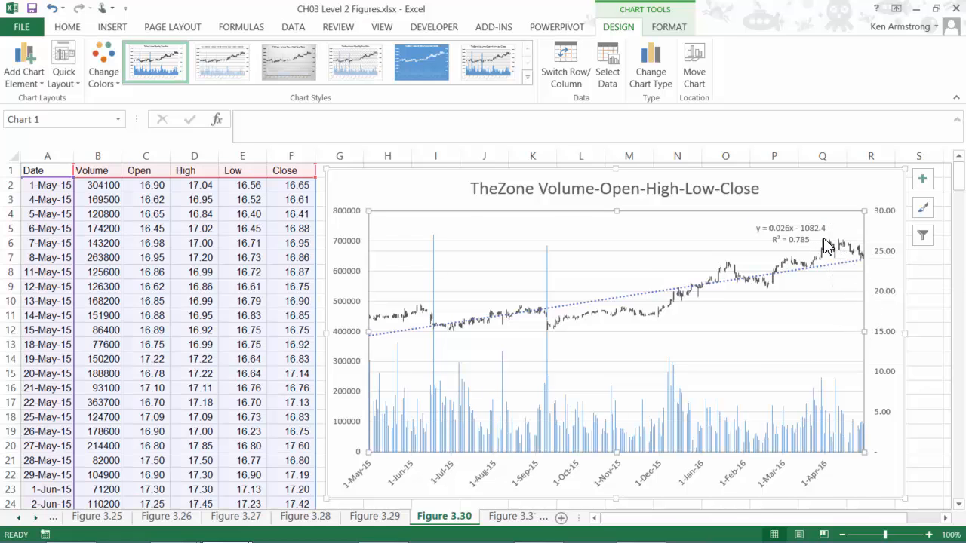
Select the linear Close trendline and reopen then close its formatting settings
left_click(66, 27)
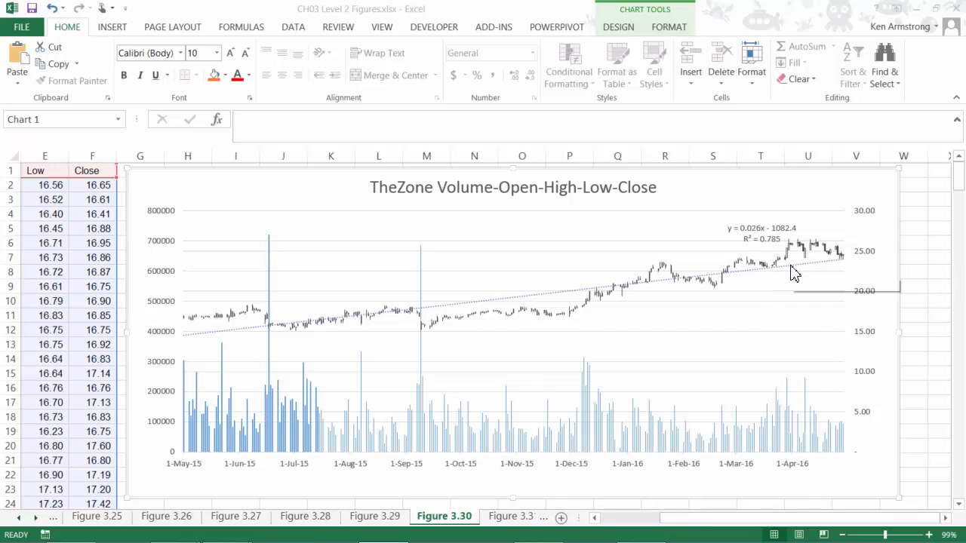
left_click(792, 268)
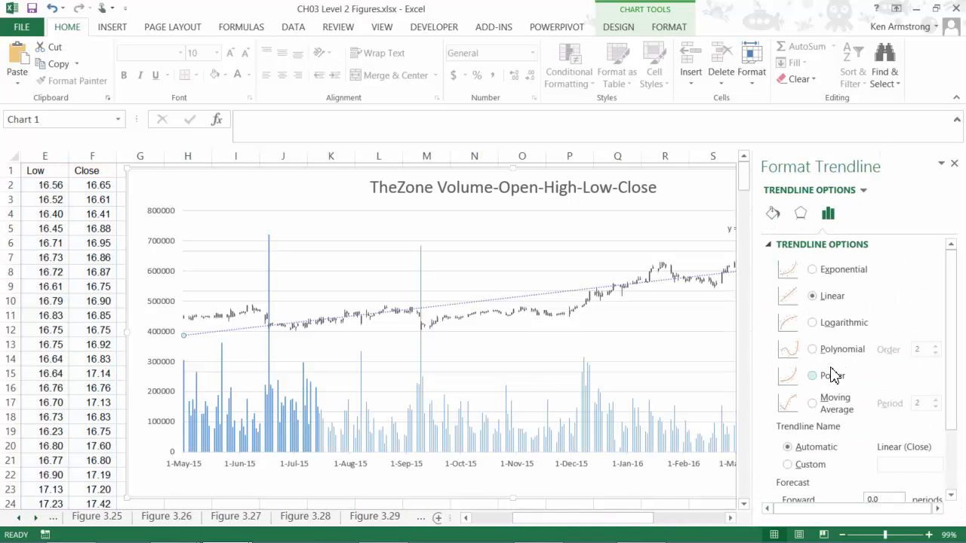
left_click(812, 403)
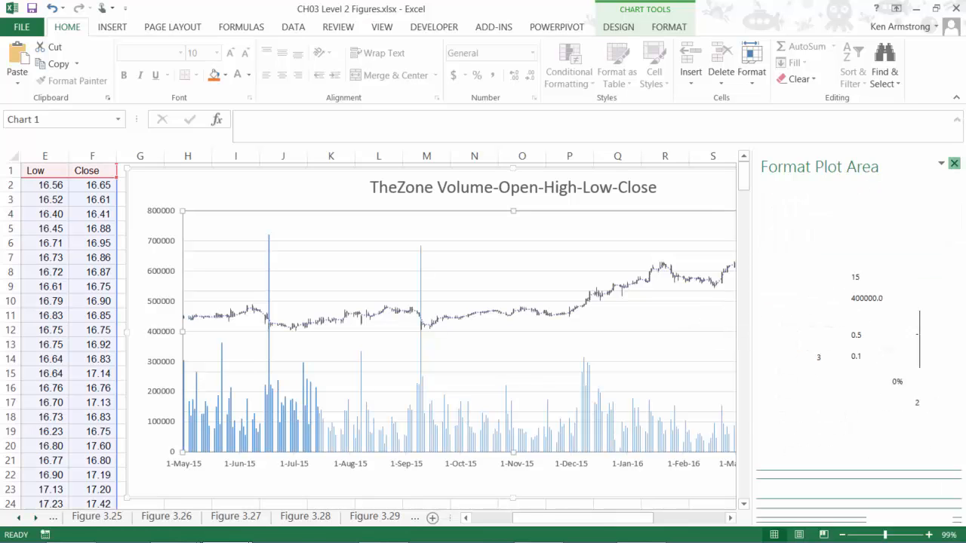
left_click(443, 516)
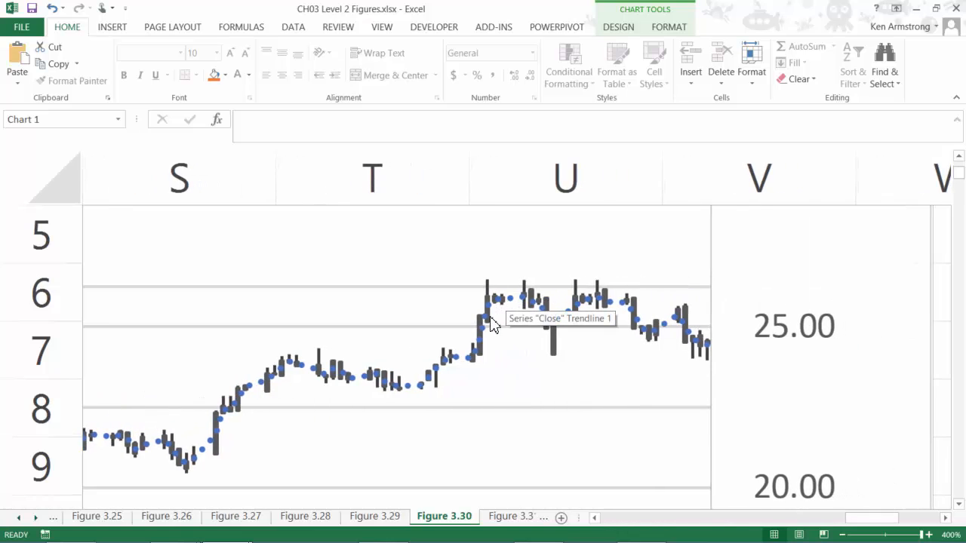
mouse_move(365, 395)
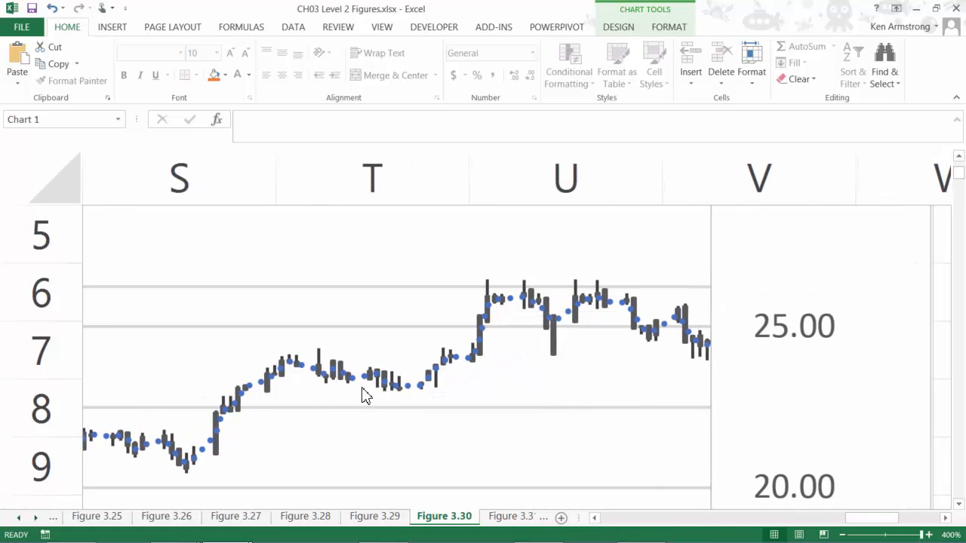
mouse_move(410, 394)
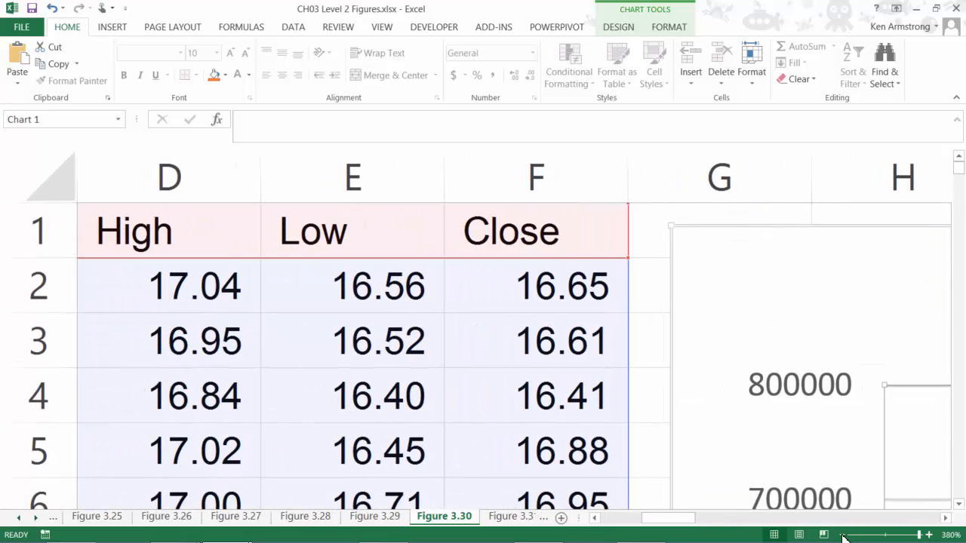
Reselect the stock chart after the trendline and its label are removed
left_click(890, 536)
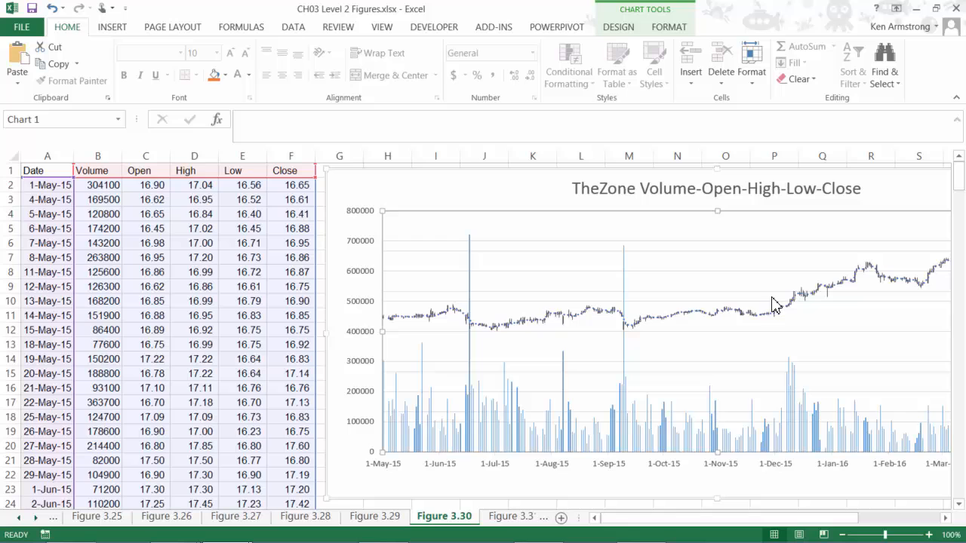
mouse_move(824, 293)
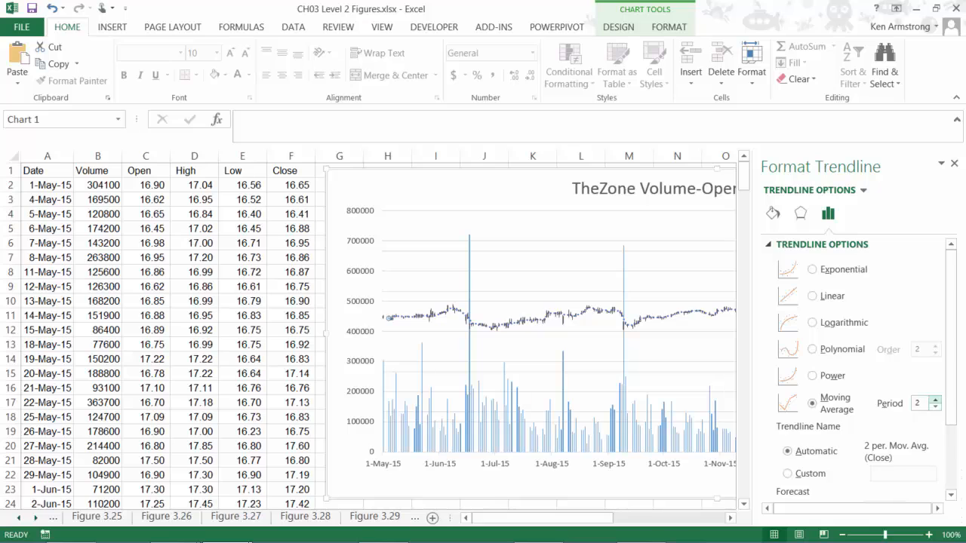
Raise the Close moving average trendline's period to 30
left_click(934, 398)
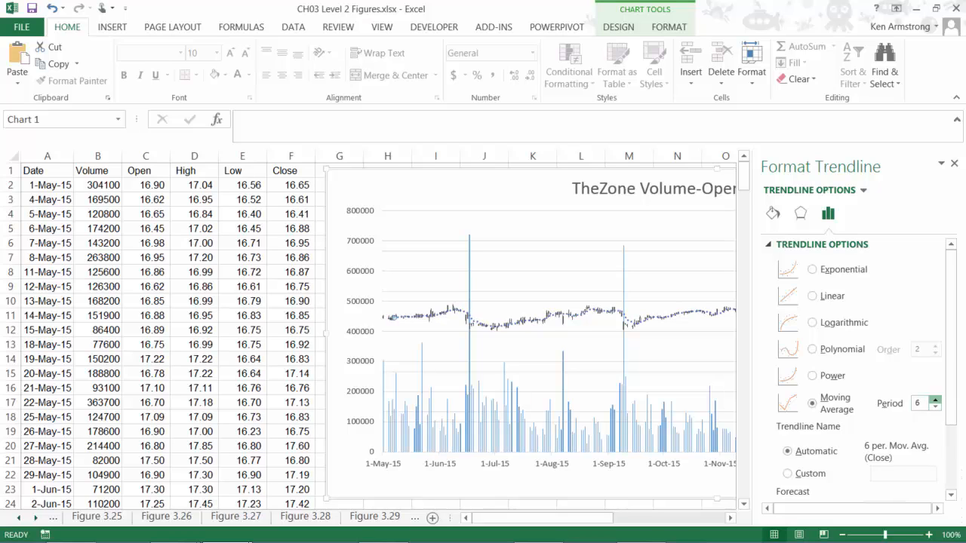
left_click(935, 398)
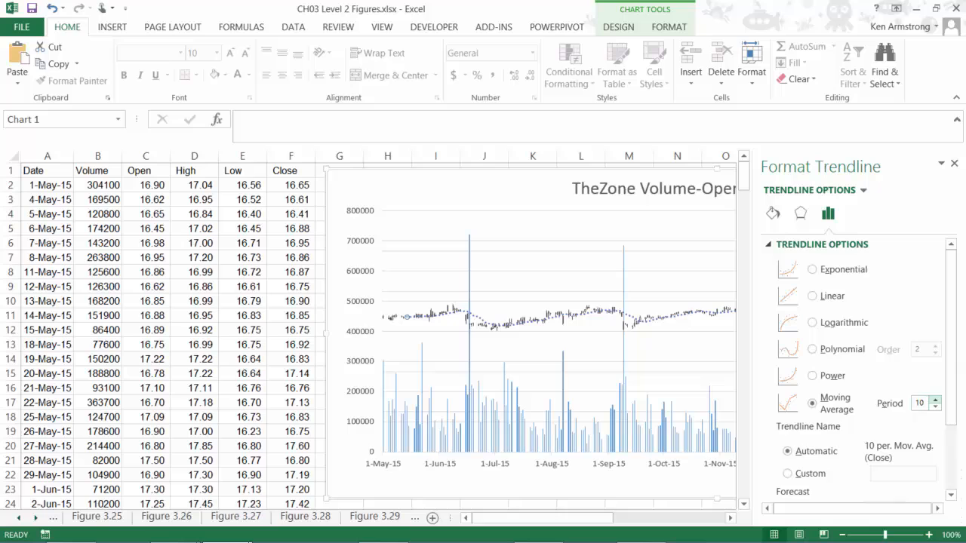
left_click(932, 398)
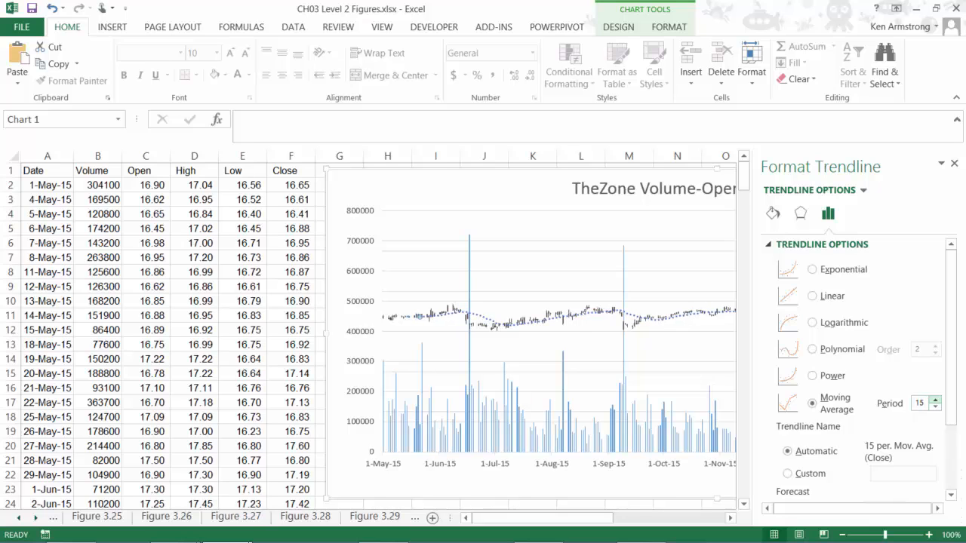
left_click(934, 398)
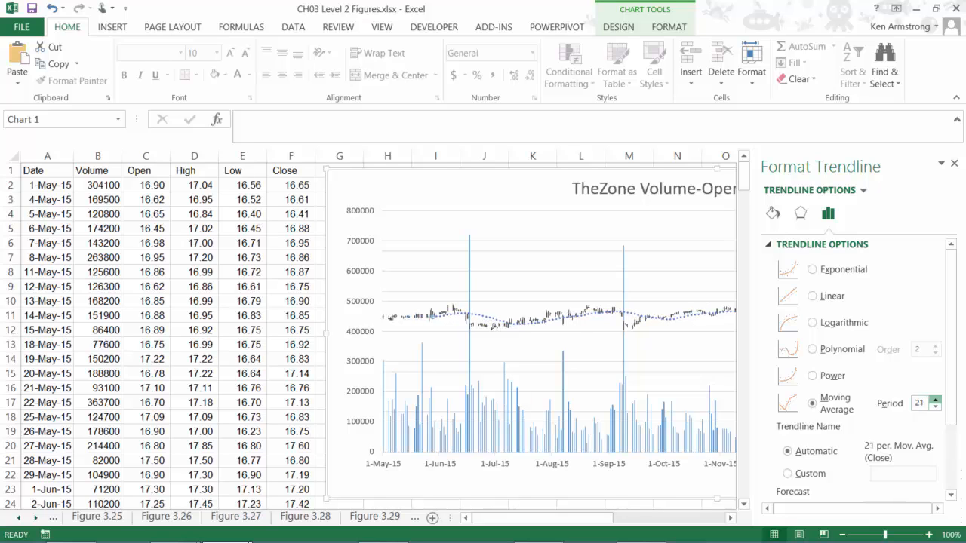
left_click(936, 398)
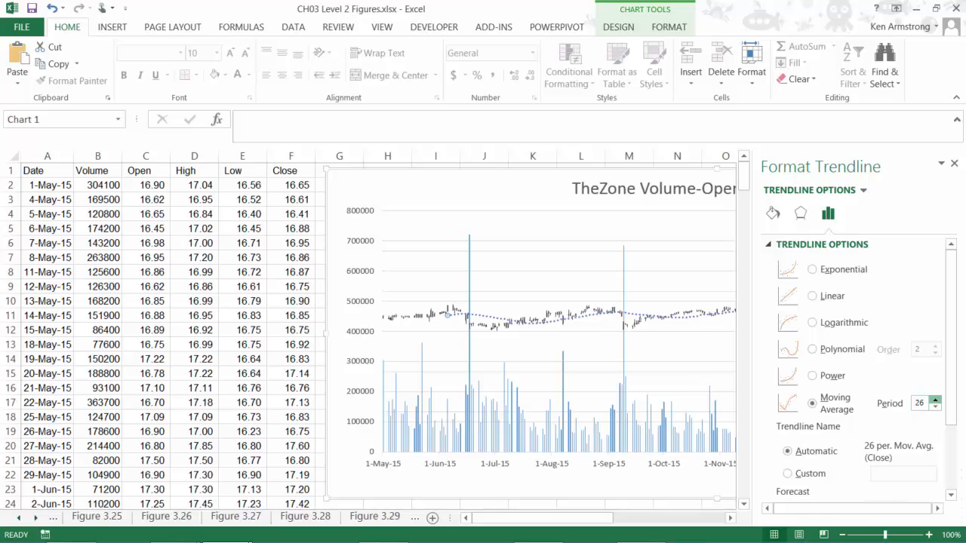
left_click(936, 398)
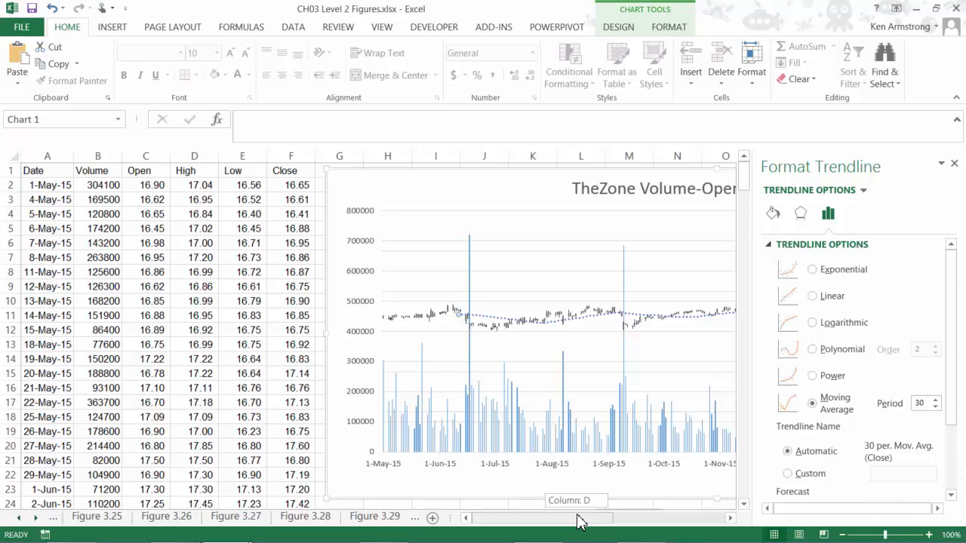
Close the Format Trendline settings with the full chart and 30-period average in view
scroll("right", 3)
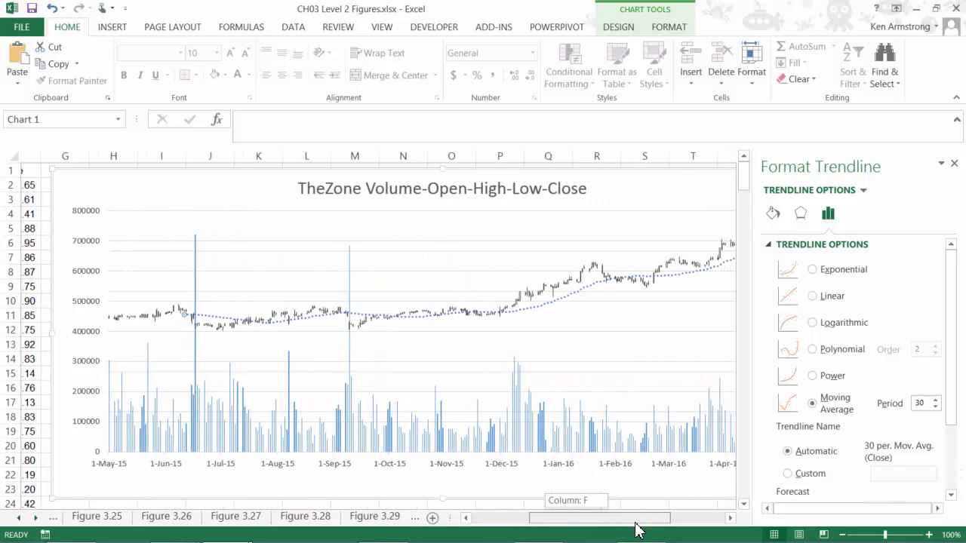
scroll("right", 3)
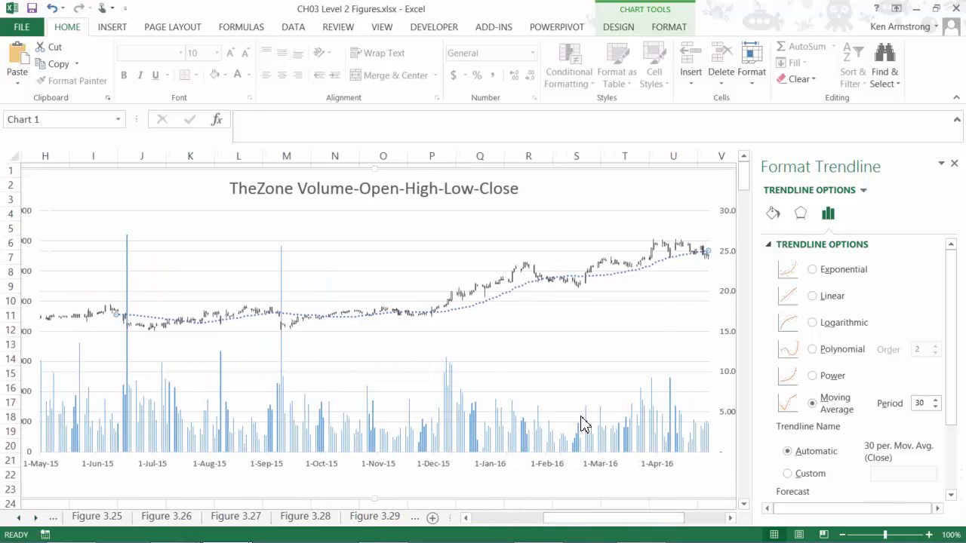
mouse_move(927, 229)
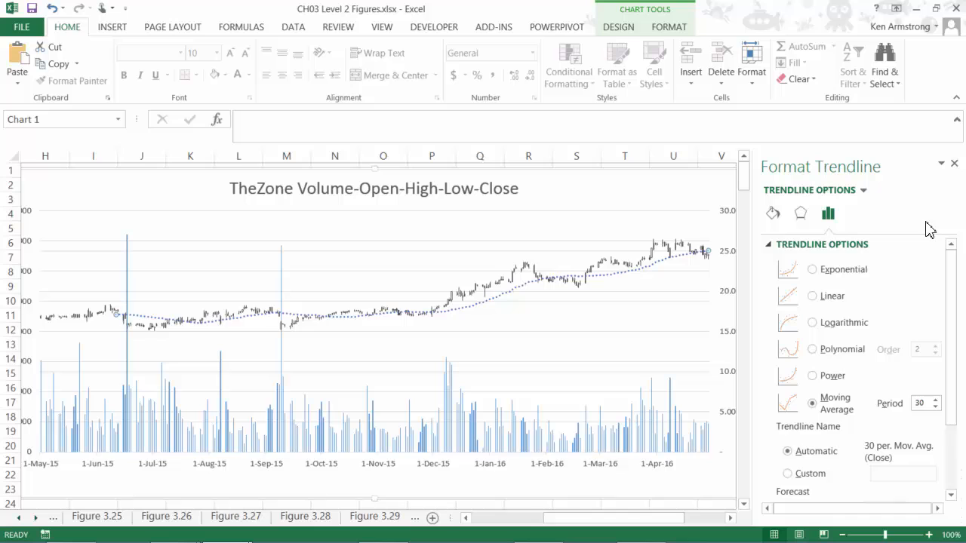
left_click(443, 516)
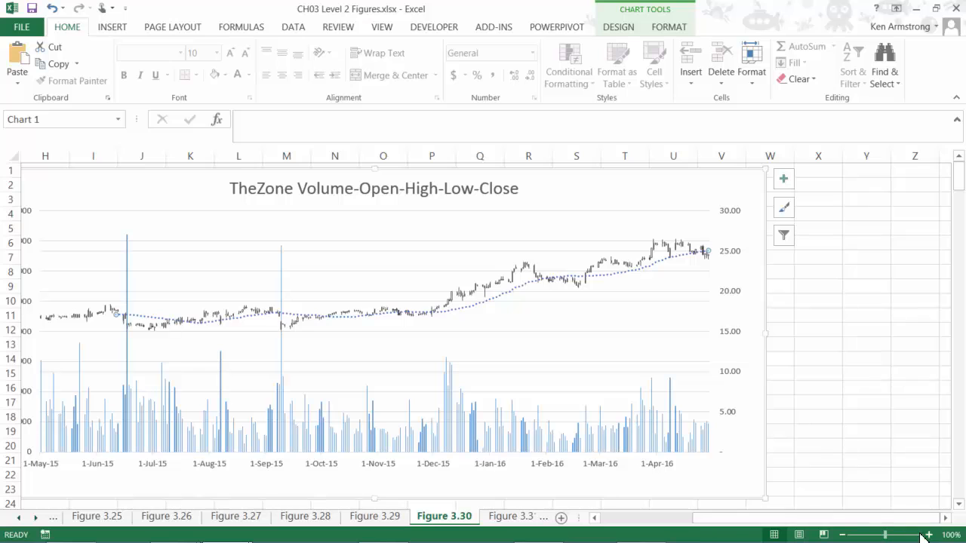
mouse_move(712, 260)
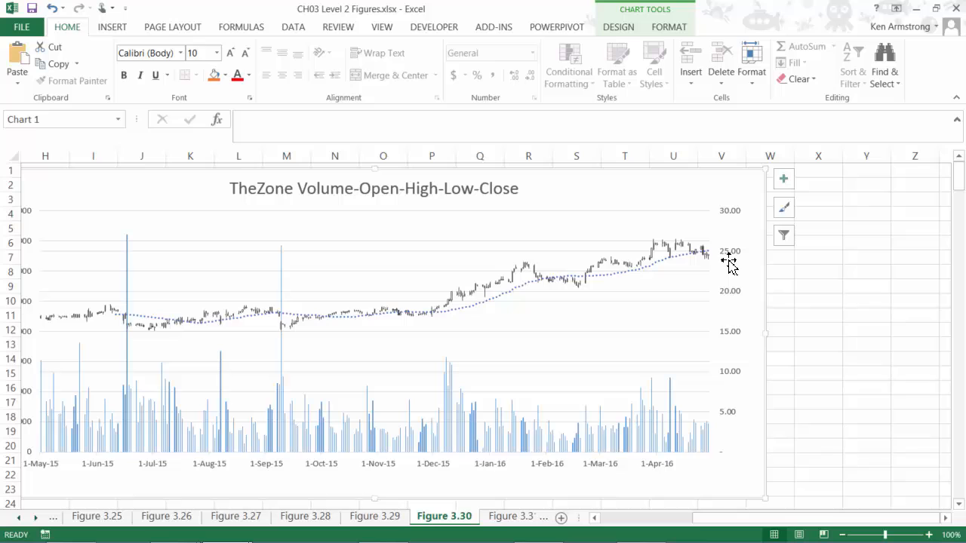
mouse_move(724, 259)
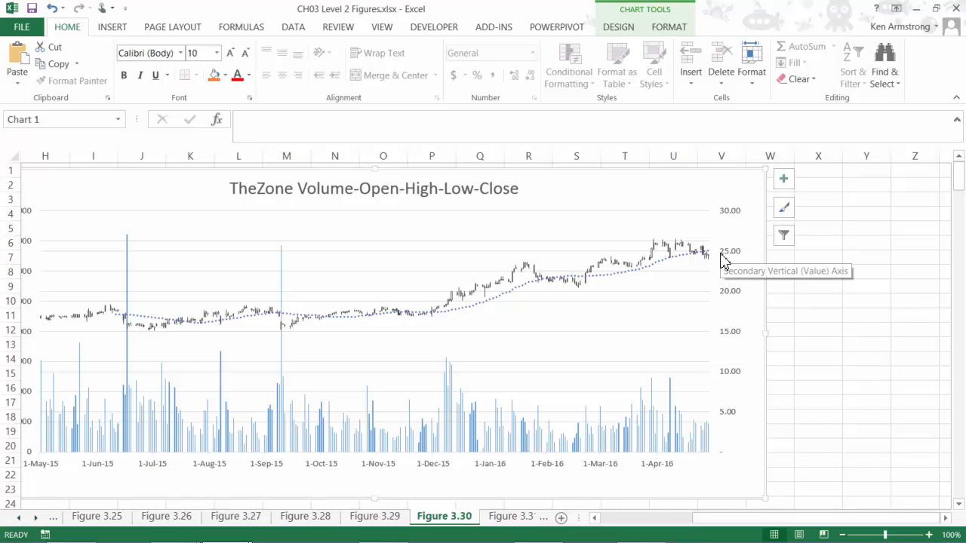
mouse_move(742, 211)
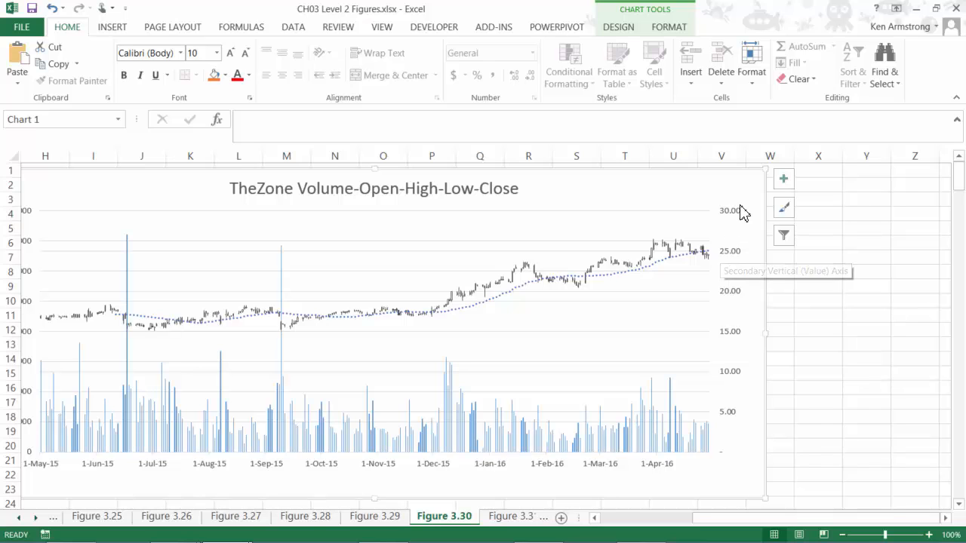
mouse_move(746, 202)
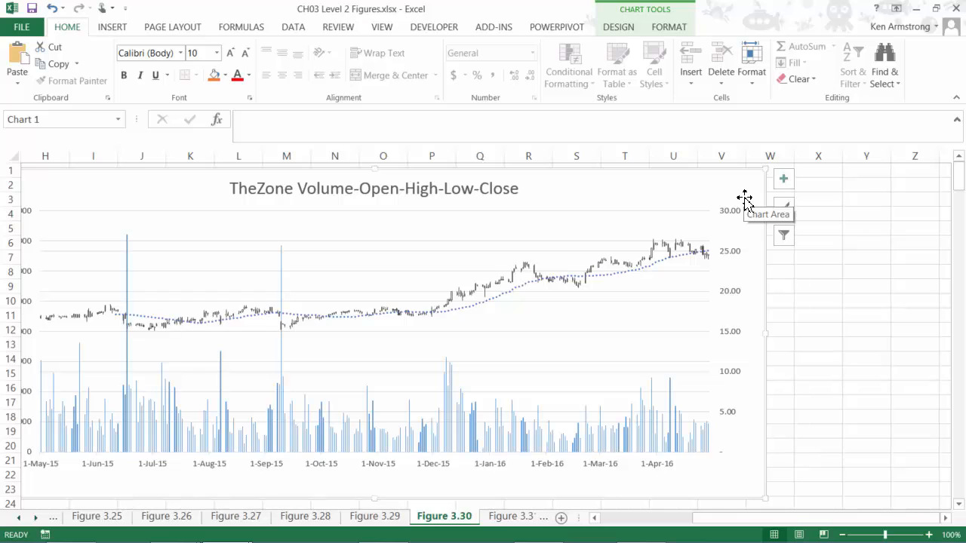